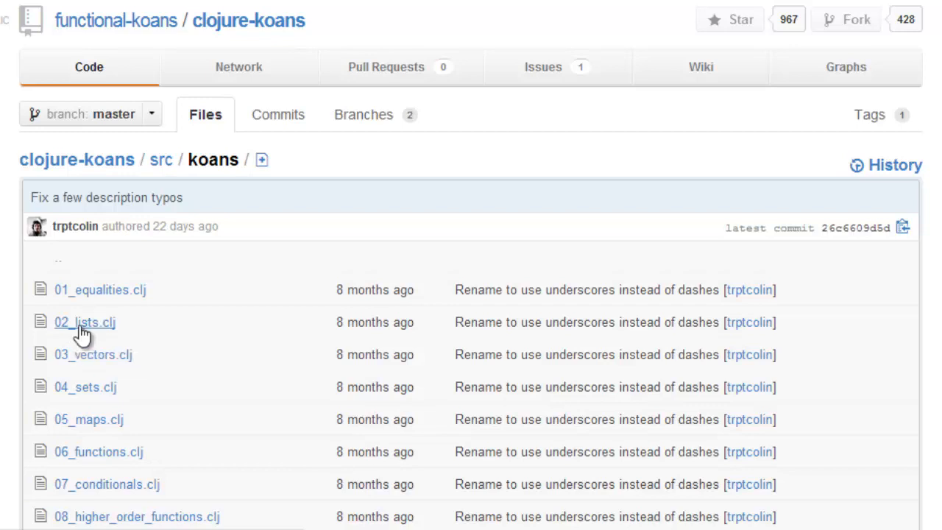
# Step: Open 02_lists.clj from the koans folder and scroll through its meditations source
pyautogui.click(84, 322)
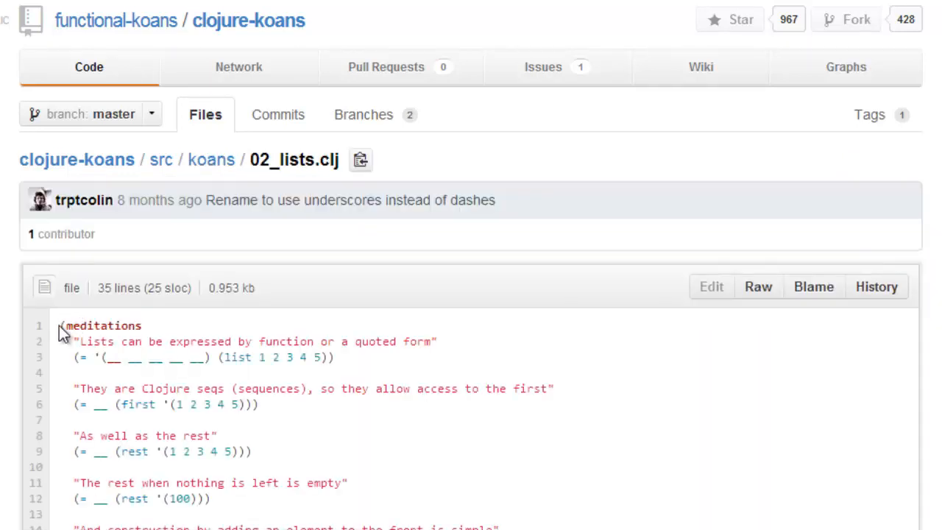
pyautogui.scroll(-3)
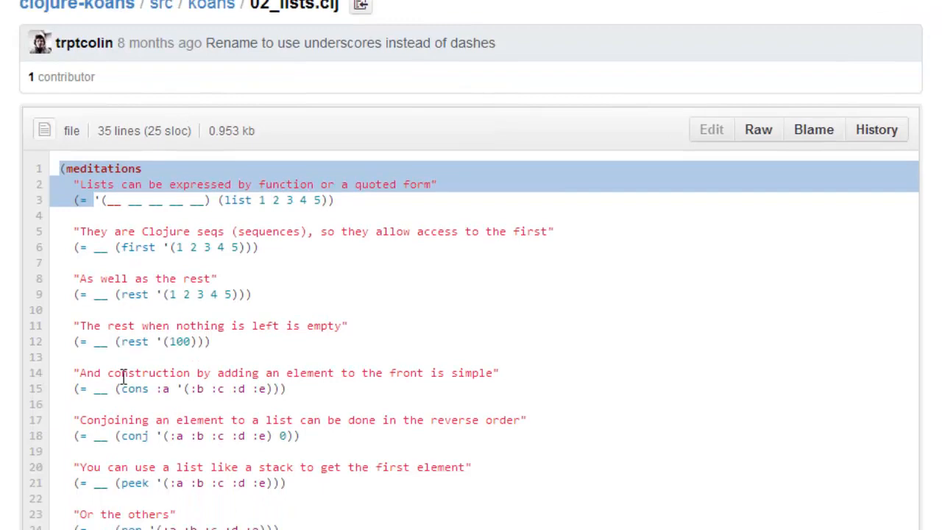
pyautogui.scroll(-3)
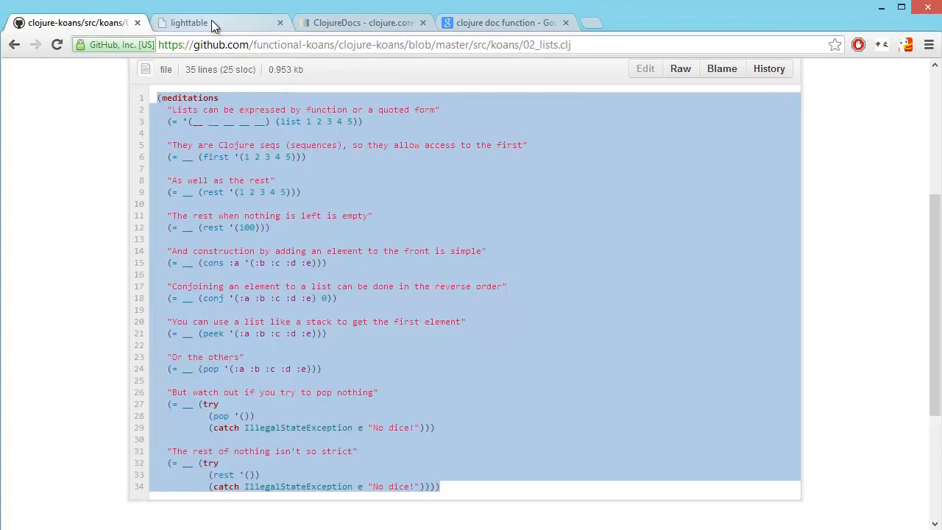
# Step: Switch to Light Table so the pasted lists koans evaluate live with inline results
pyautogui.click(213, 23)
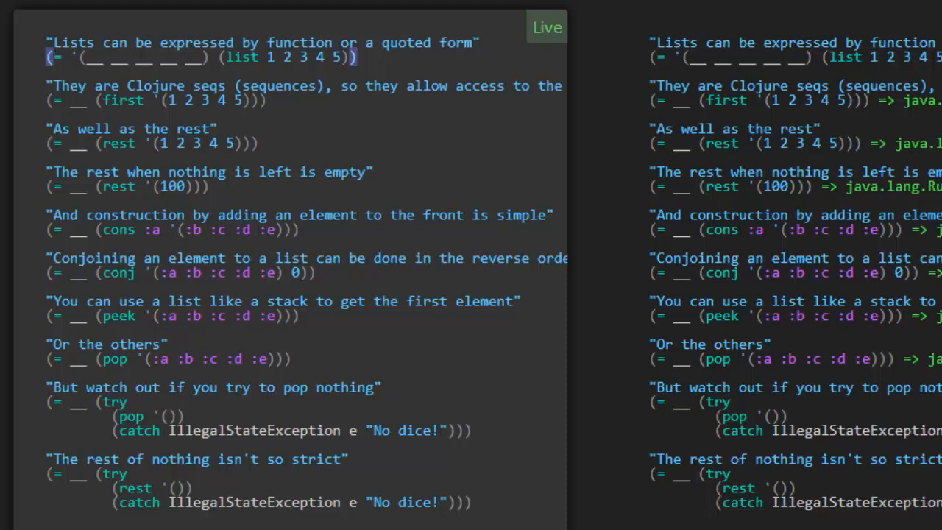
pyautogui.moveTo(86, 77)
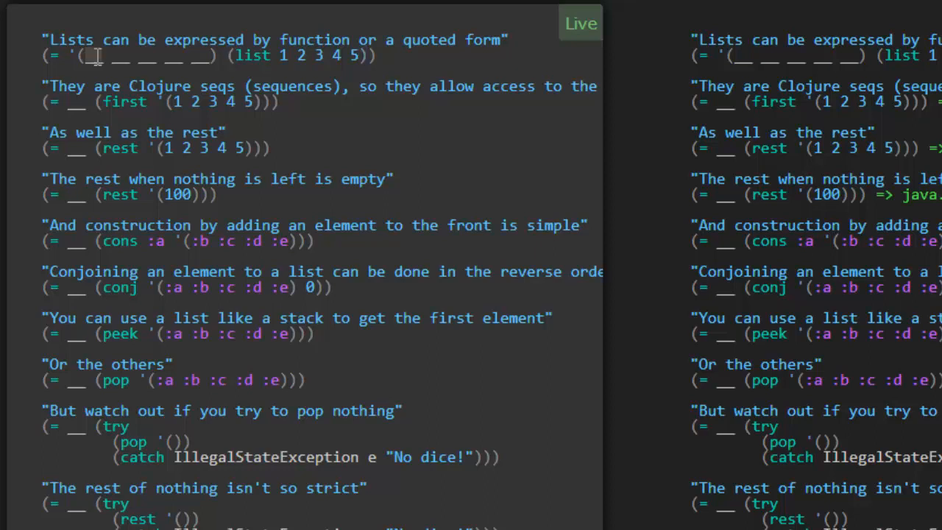
# Step: Fill the first koan's quoted form with 1 2 3 4 5 to match (list 1 2 3 4 5)
pyautogui.write('1 2 3')
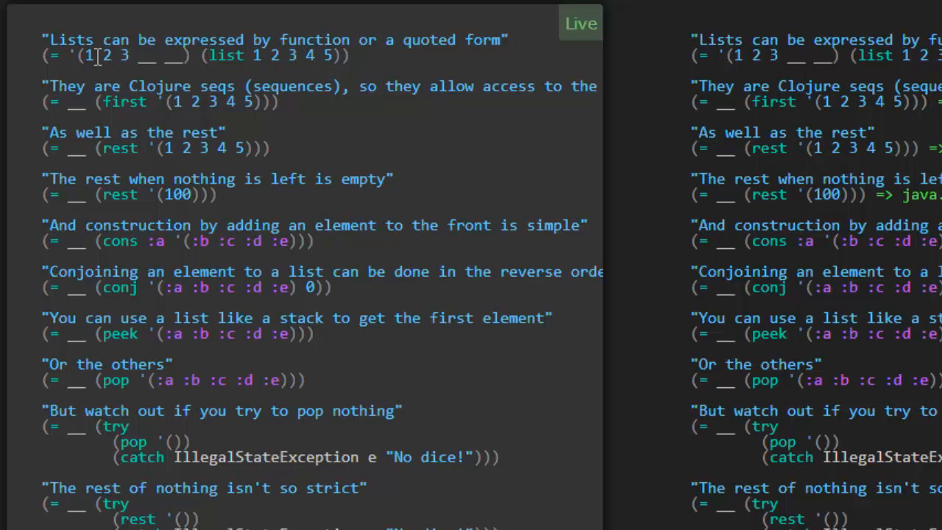
pyautogui.write('4')
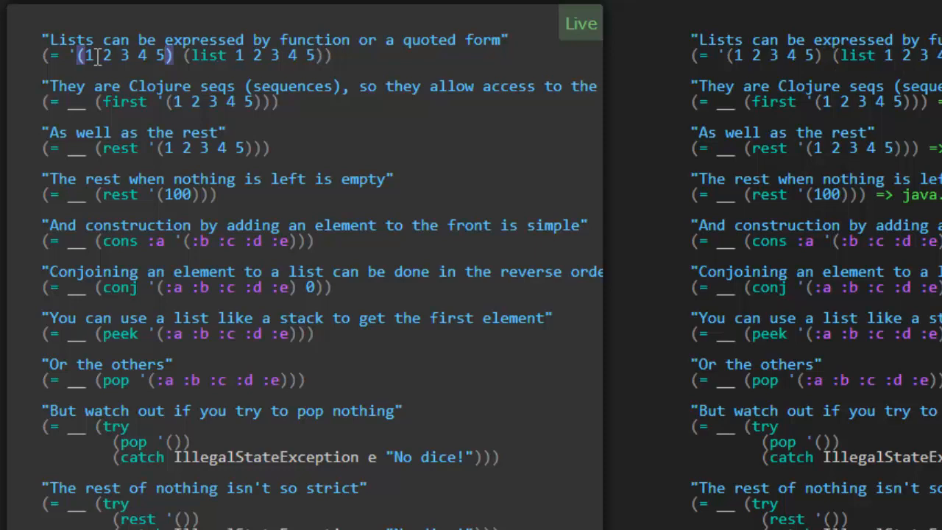
pyautogui.moveTo(184, 61)
pyautogui.write('(1 2 3 4 5)')
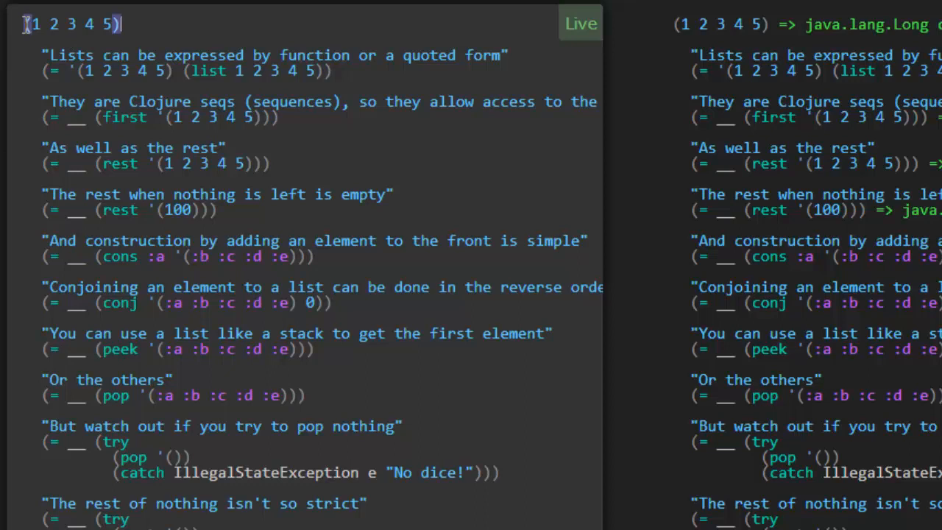
pyautogui.moveTo(160, 29)
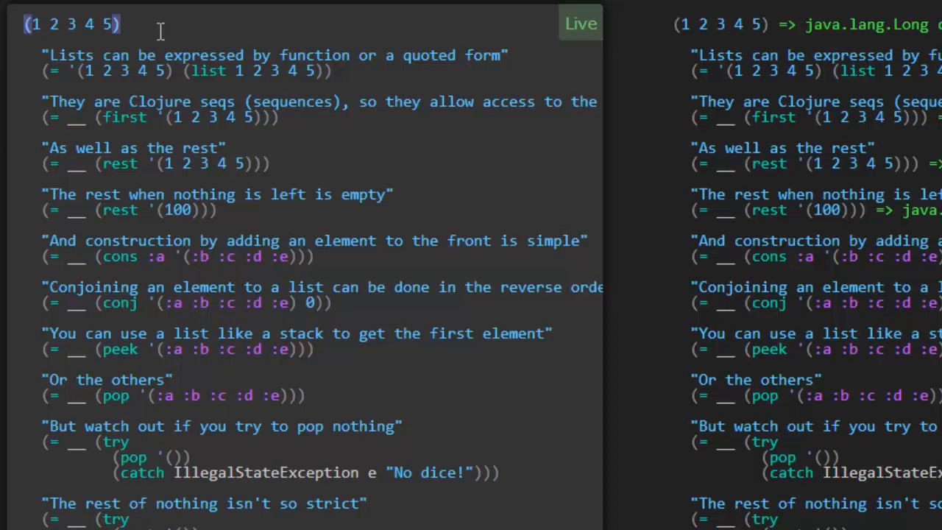
pyautogui.moveTo(830, 16)
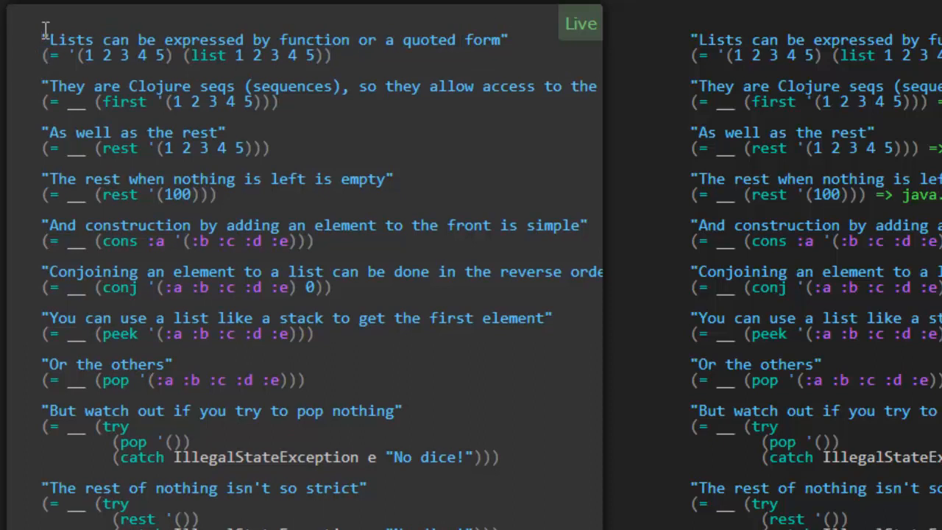
# Step: Answer the first-element koan with 1 and the rest koan's blank list form
pyautogui.doubleClick(147, 101)
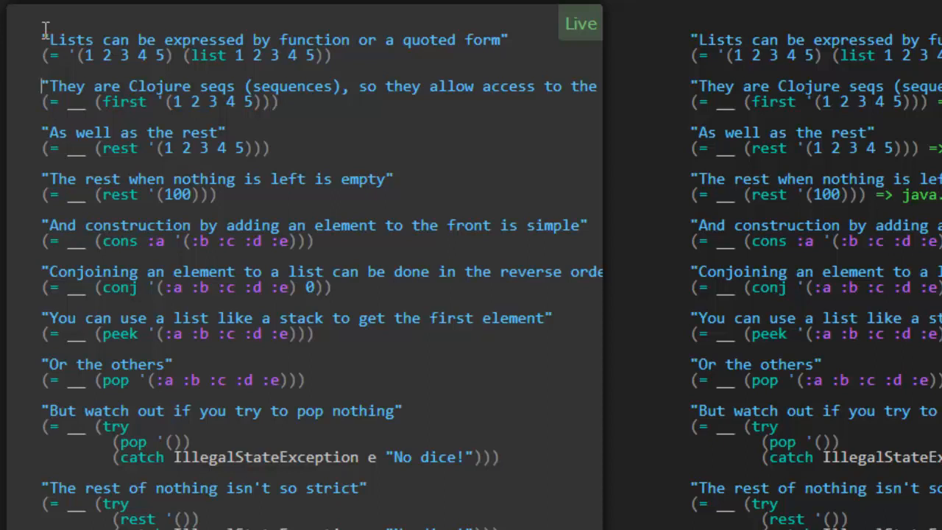
pyautogui.hscroll(3)
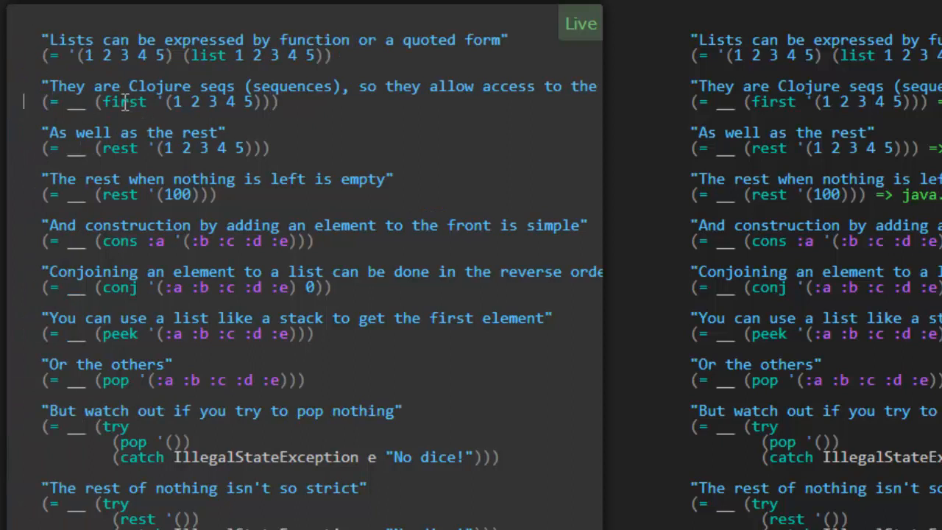
pyautogui.click(162, 101)
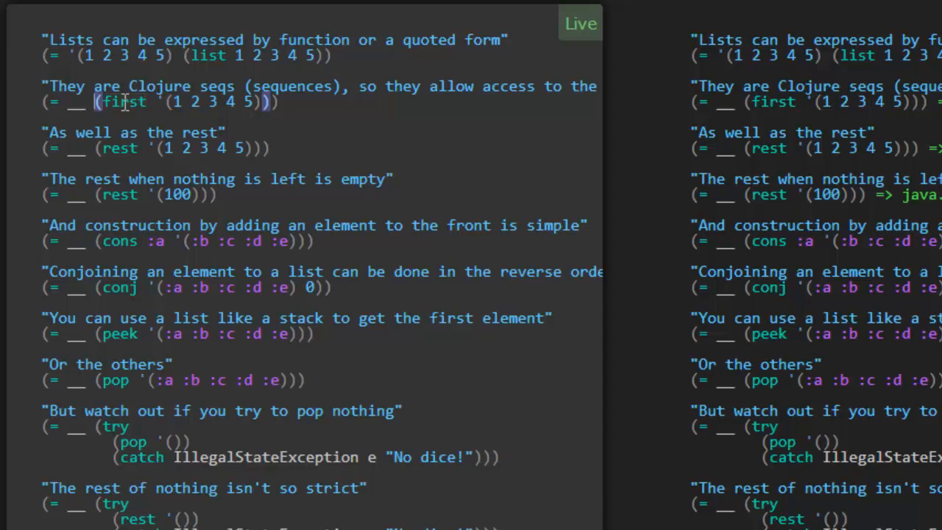
pyautogui.write('1')
pyautogui.click(156, 149)
pyautogui.write("'")
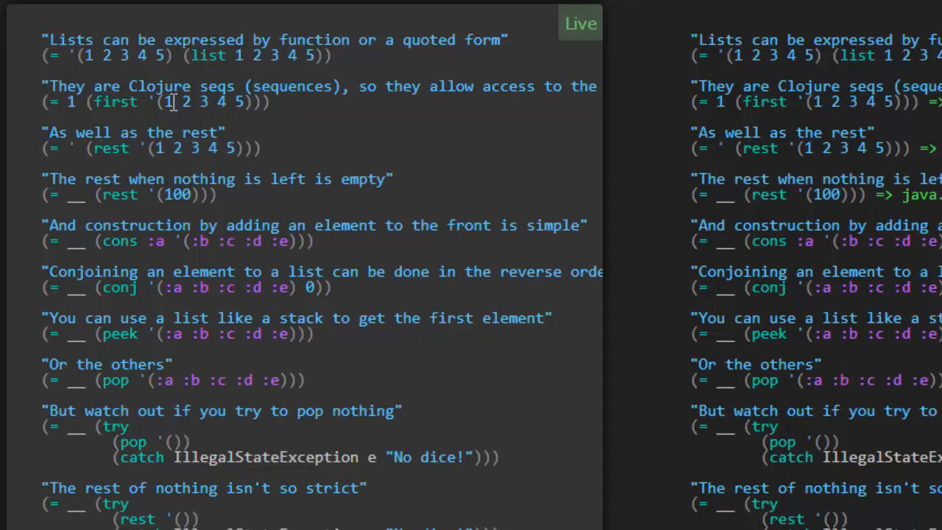
pyautogui.write('()')
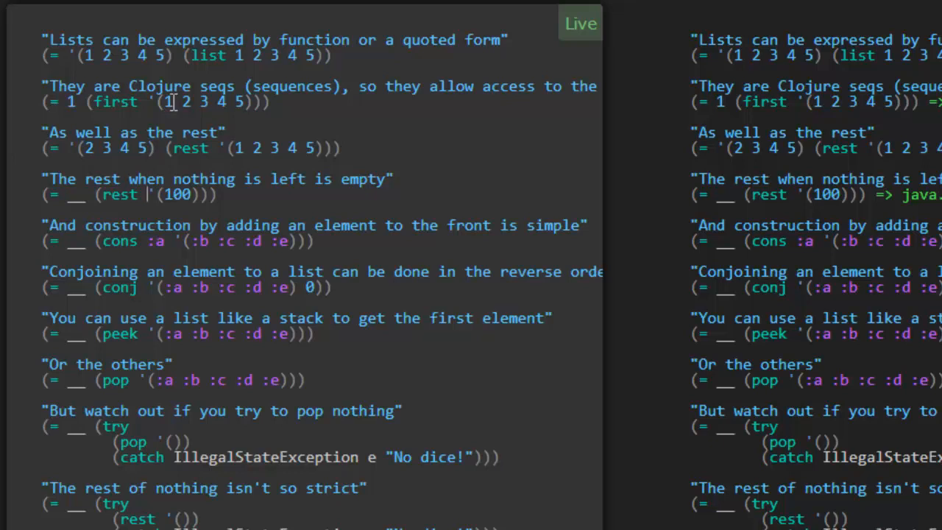
# Step: Answer the empty-rest koan so (rest '(100)) equals '() and shows true
pyautogui.doubleClick(177, 195)
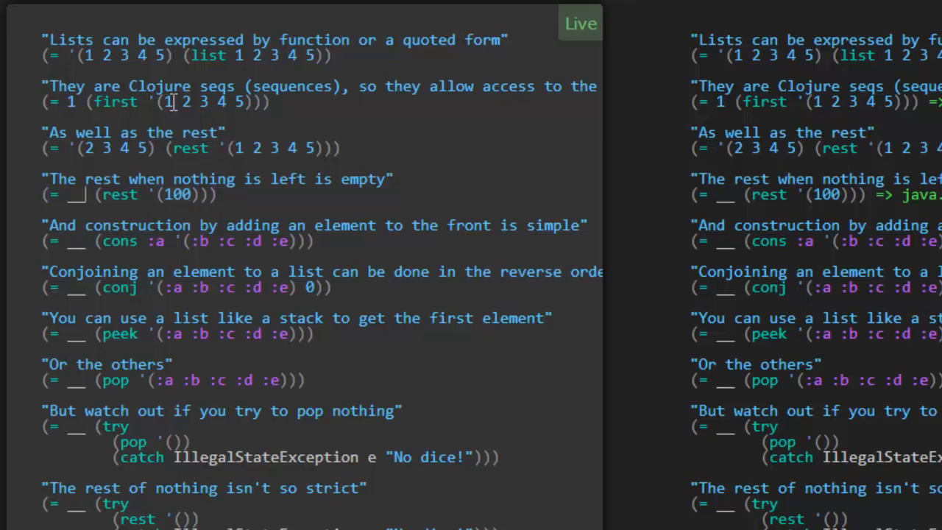
pyautogui.write("'(")
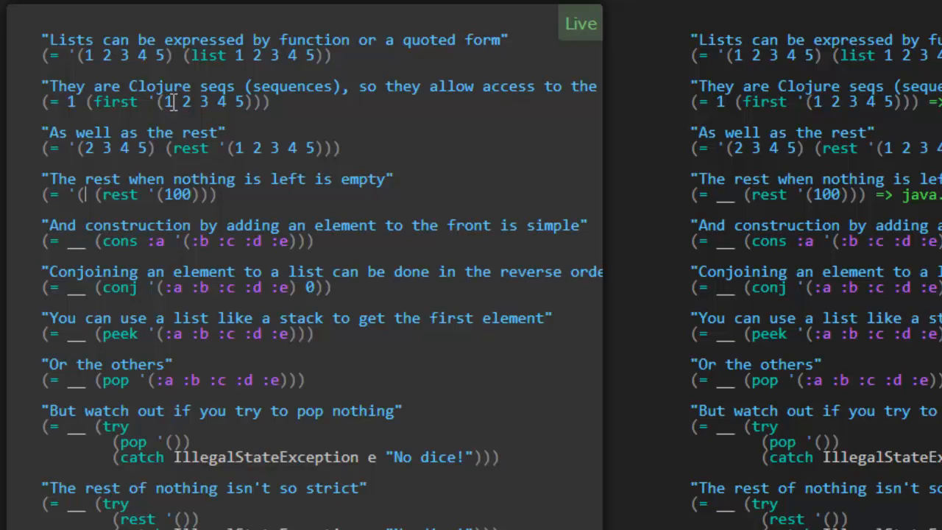
pyautogui.write("'()")
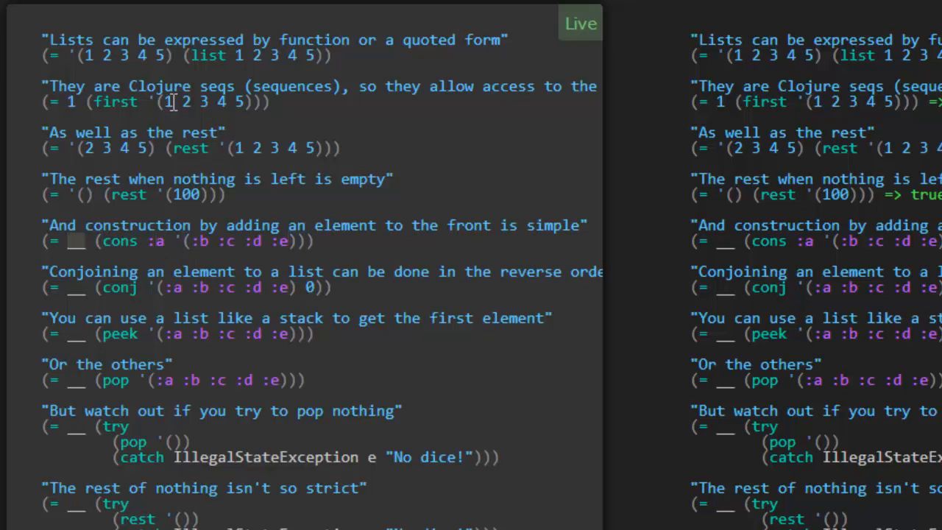
# Step: Fill the cons koan with '(:a :b :c :d :e) as the result of adding :a
pyautogui.write("'()")
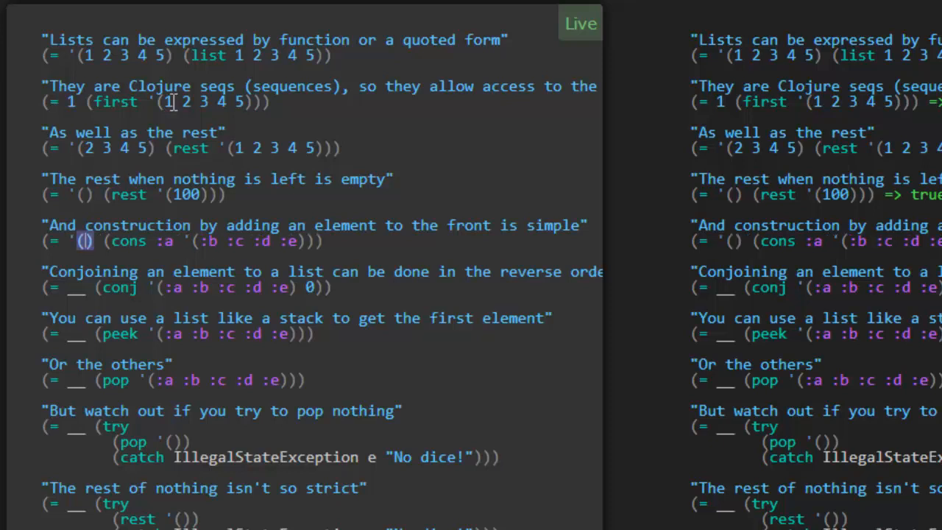
pyautogui.write(':a')
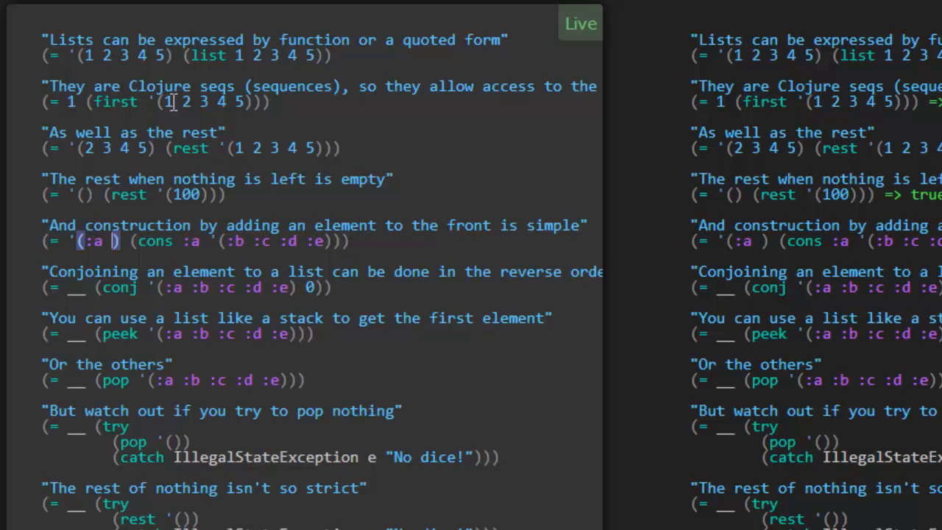
pyautogui.write(':b :c :d :e')
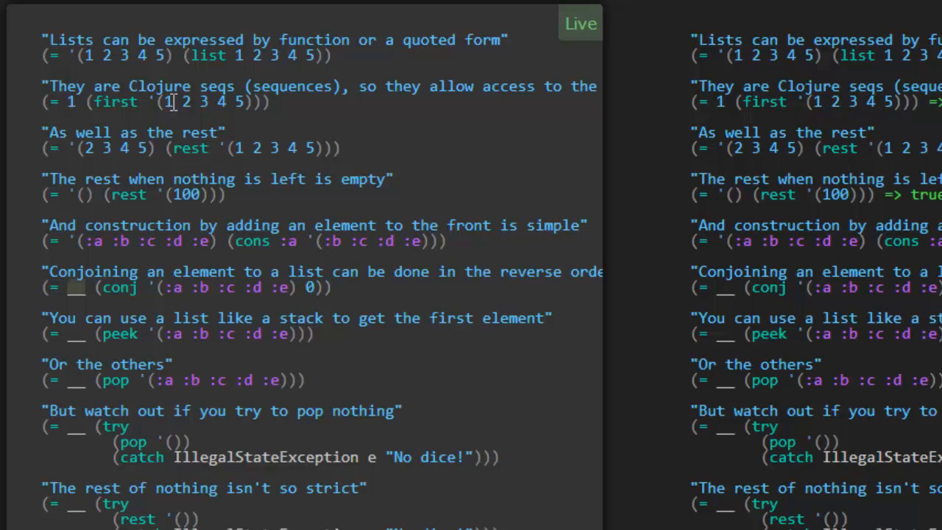
# Step: Fill the conj koan with '(0 :a :b :c :d :e) as the result of conjoining 0
pyautogui.write("'()")
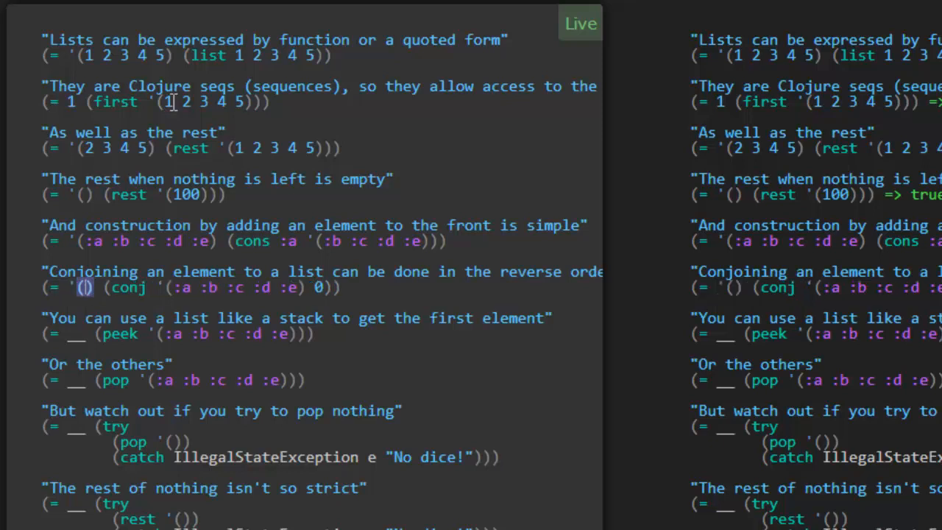
pyautogui.write('0')
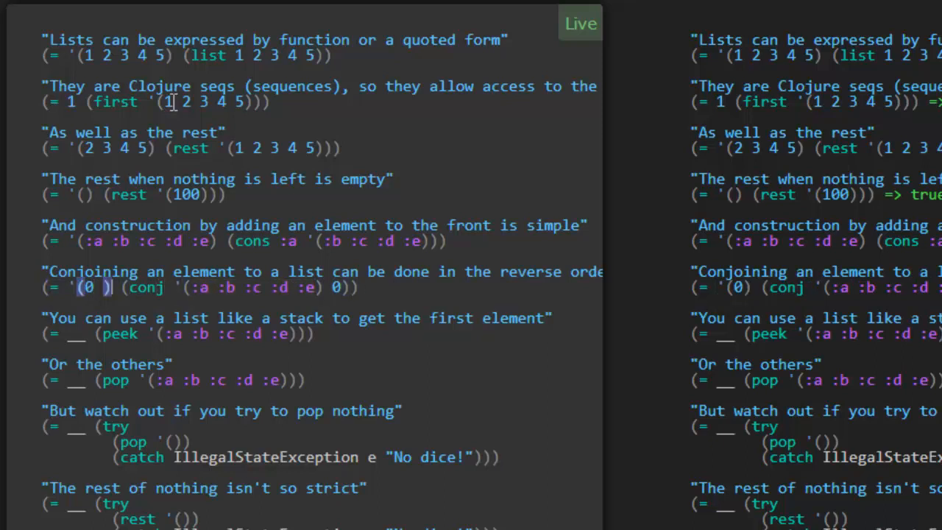
pyautogui.write(':a :b :c :d :e')
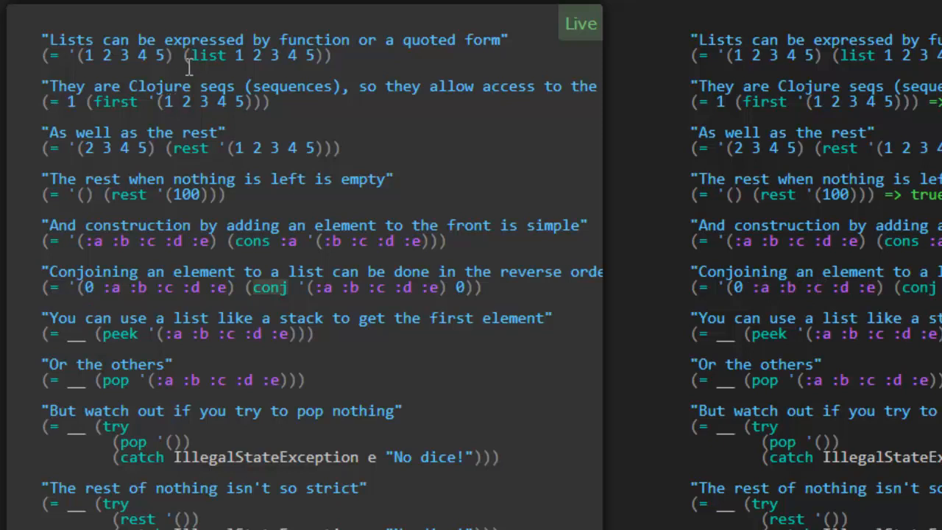
pyautogui.moveTo(247, 236)
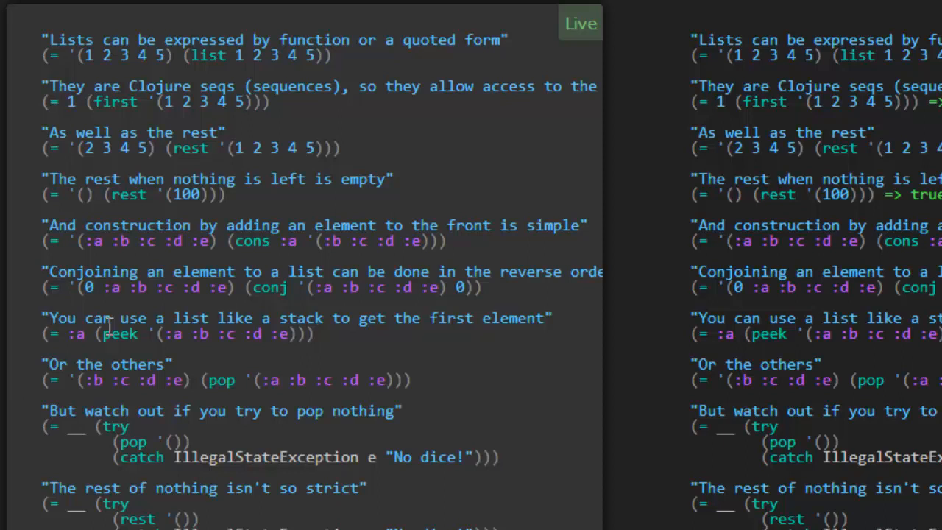
pyautogui.doubleClick(174, 442)
pyautogui.write('"No dice!')
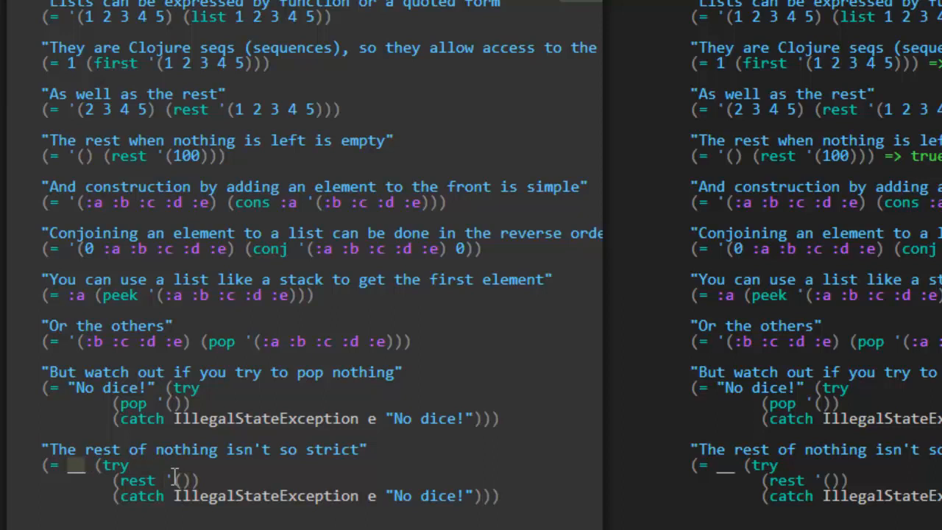
# Step: Answer the rest-of-nothing koan with '() so the try/rest form evaluates true
pyautogui.write('()')
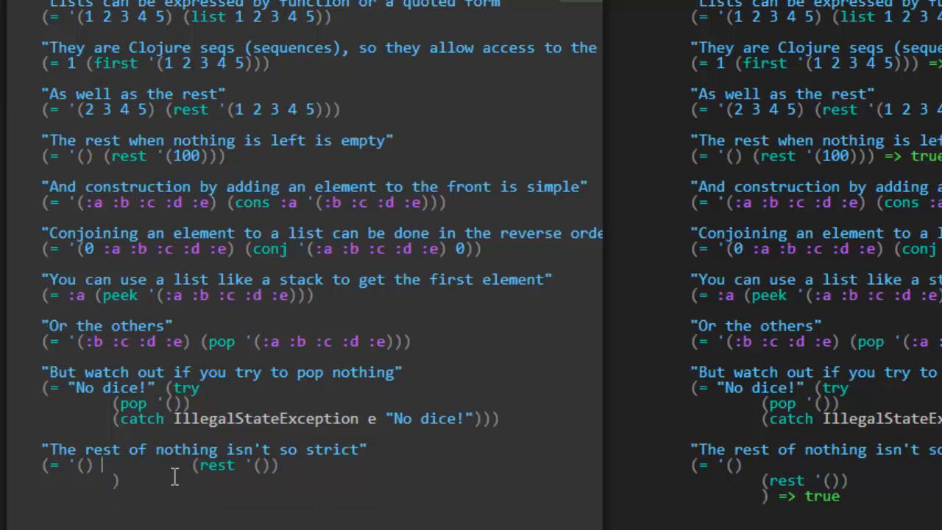
pyautogui.write('(try')
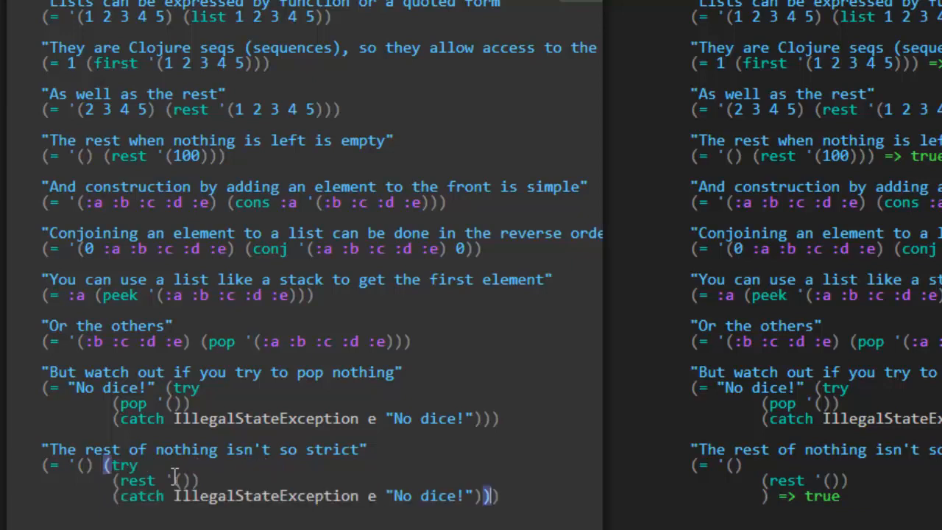